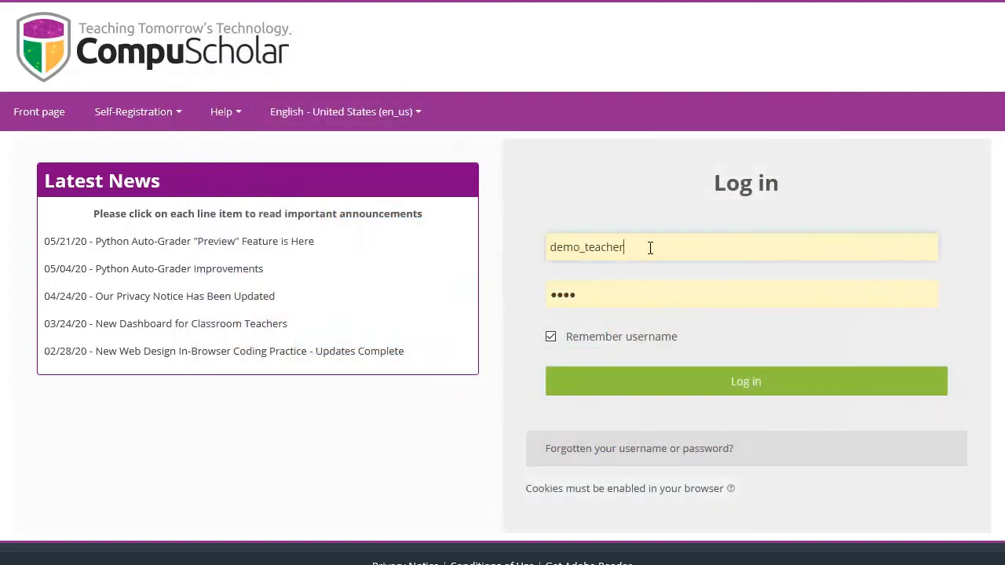
Log in to the demo teacher account using the saved credentials.
click(744, 381)
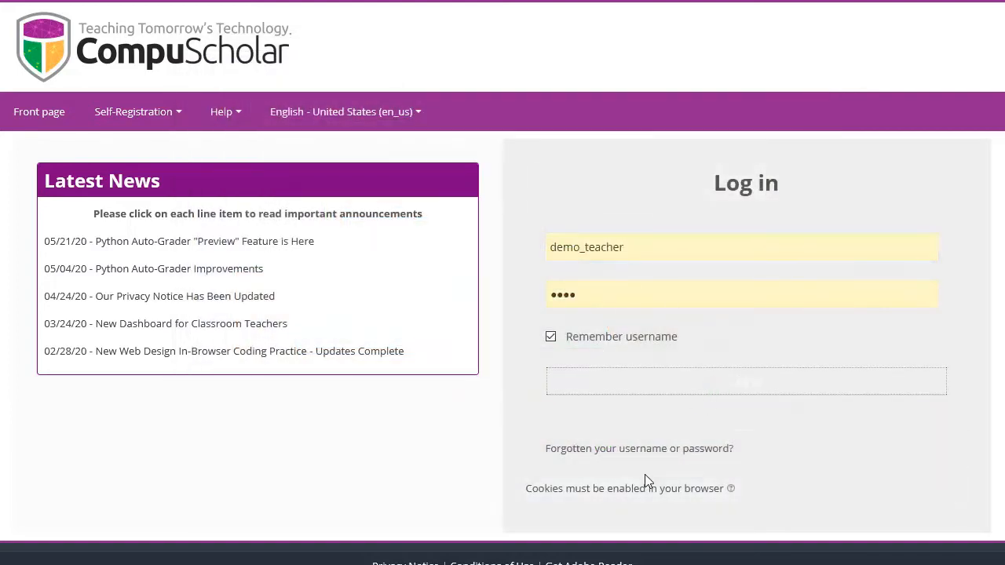
click(745, 381)
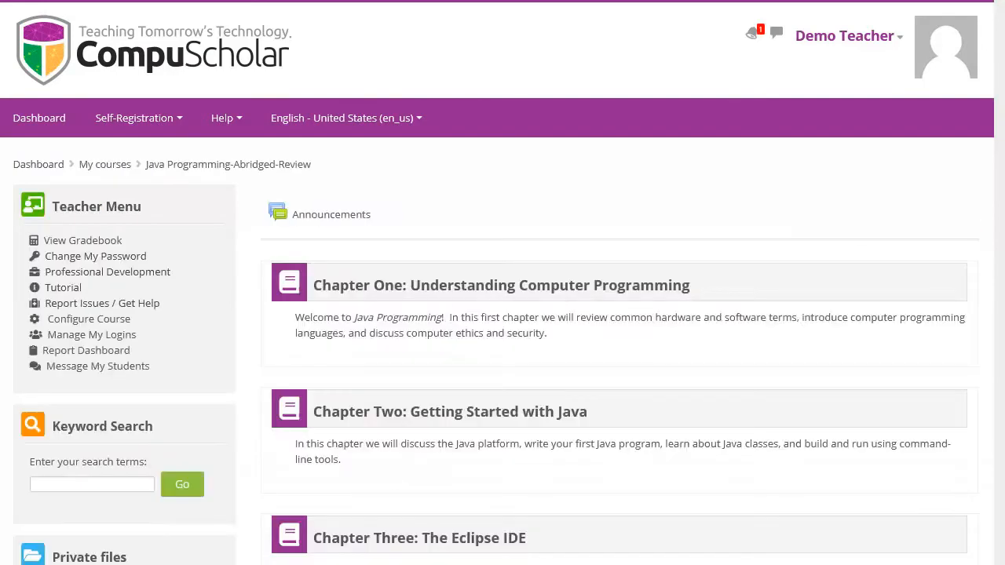
Open Chapter Six: User Input from the chapter list and view its Lesson Two items.
scroll(down, 3)
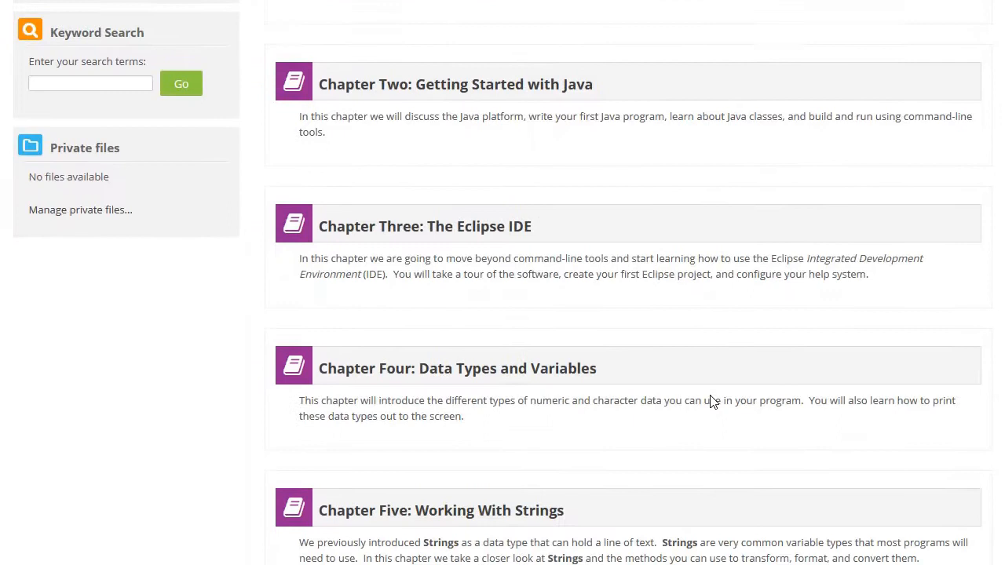
scroll(down, 3)
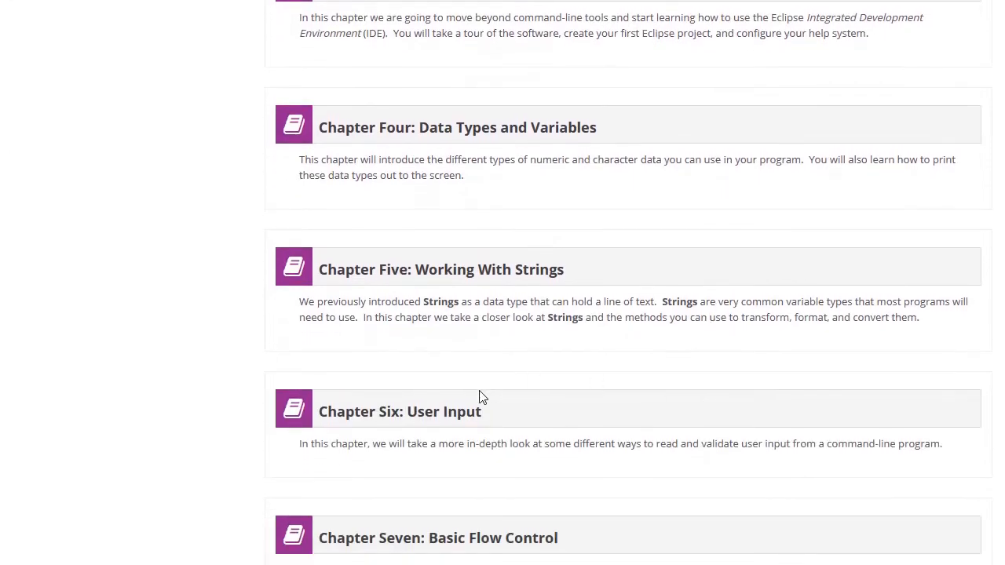
click(399, 411)
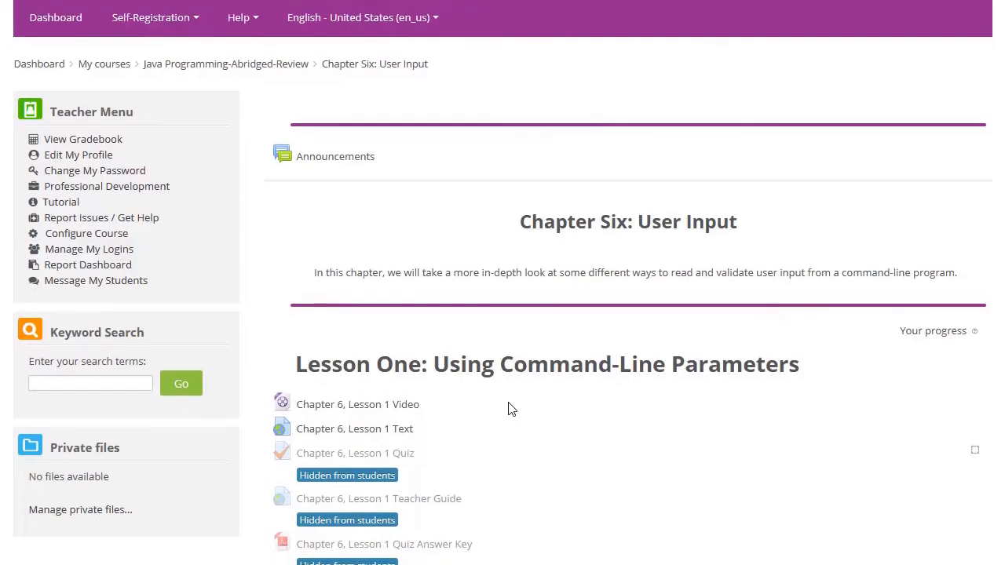
scroll(down, 3)
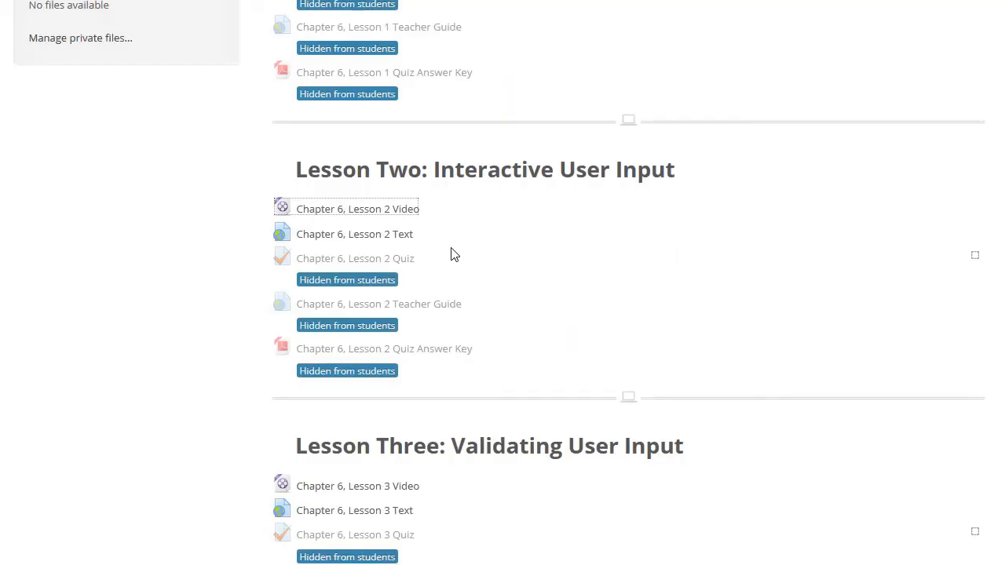
Run the Lesson Two Scanner example, answering the prompts with 'Chris' and 'Atlanta'.
click(354, 233)
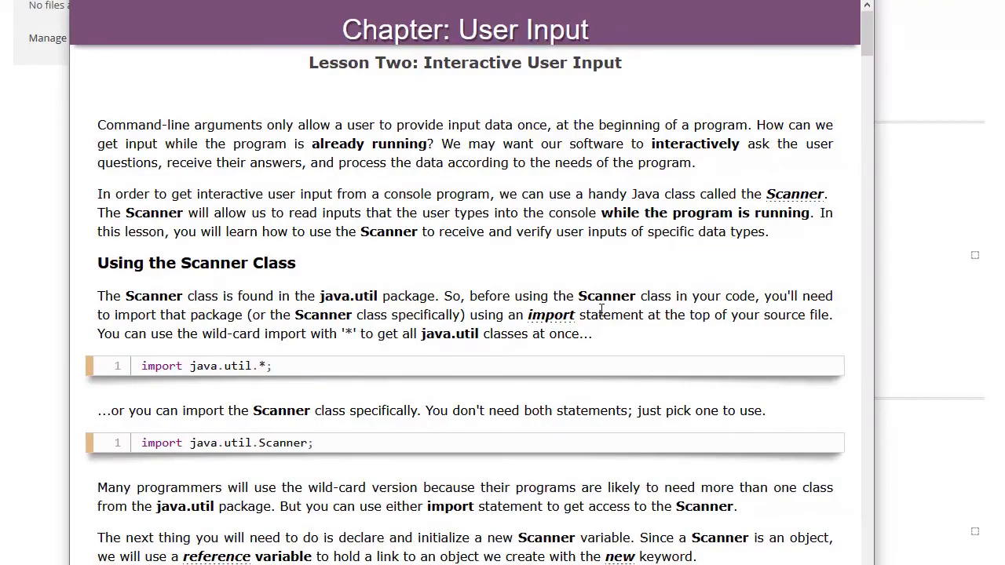
scroll(down, 3)
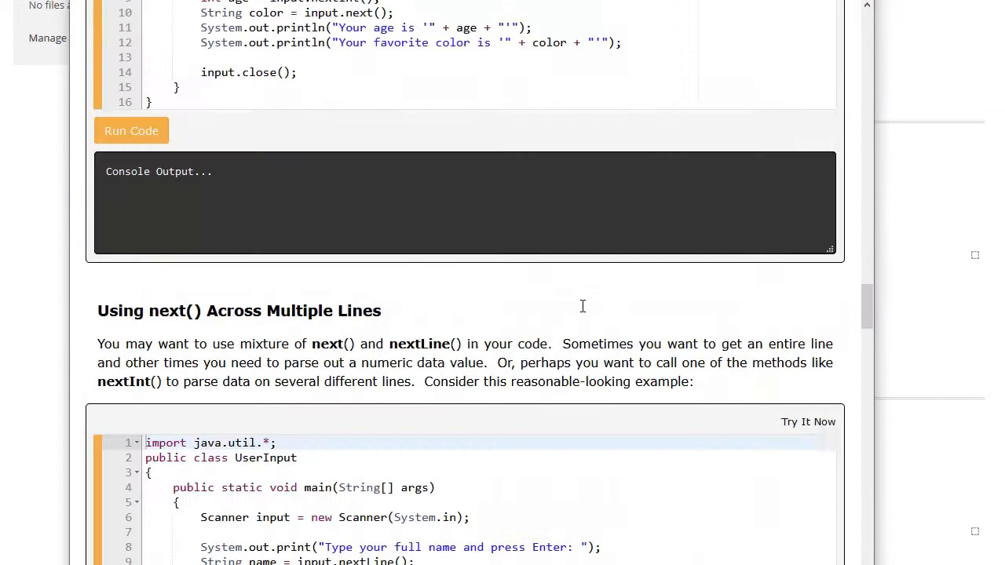
scroll(down, 3)
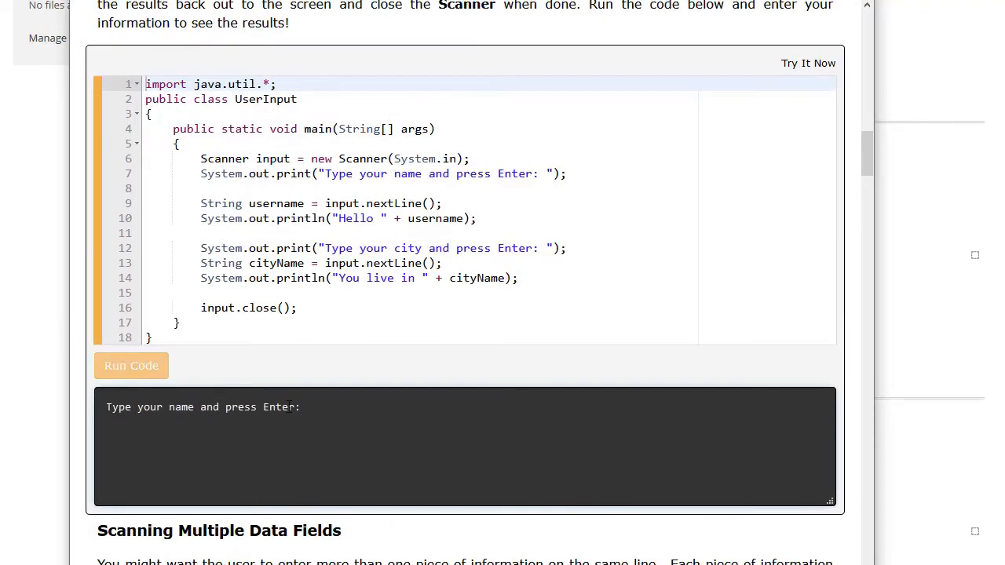
text(Chris)
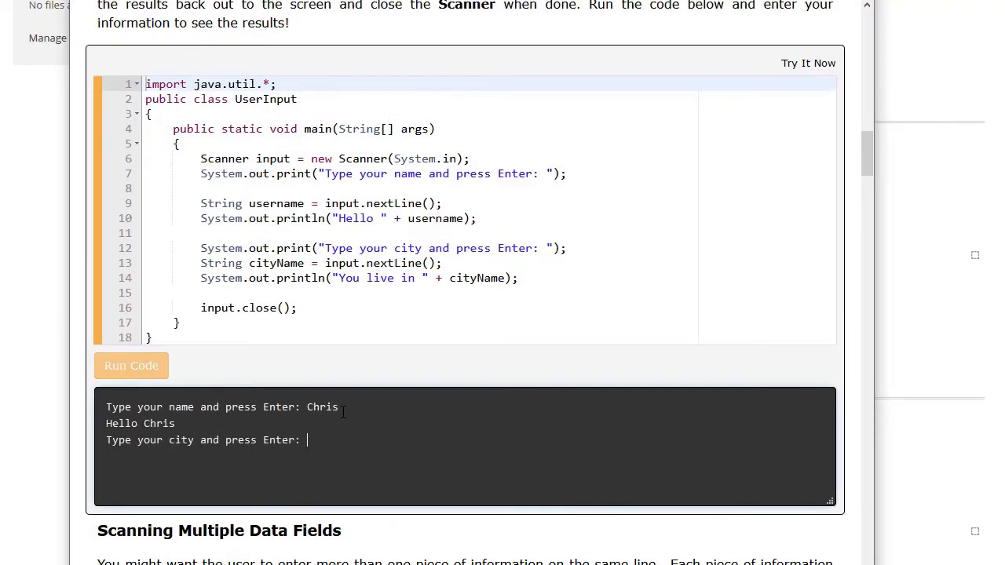
text(Atlanta)
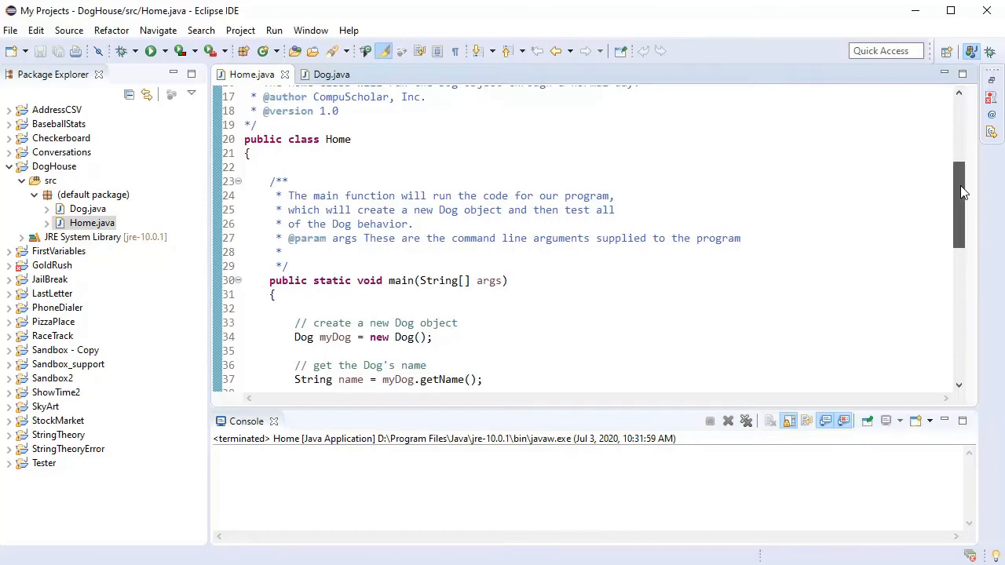
Run Home.java in Eclipse and review the dog behaviour output in the Console.
scroll(down, 3)
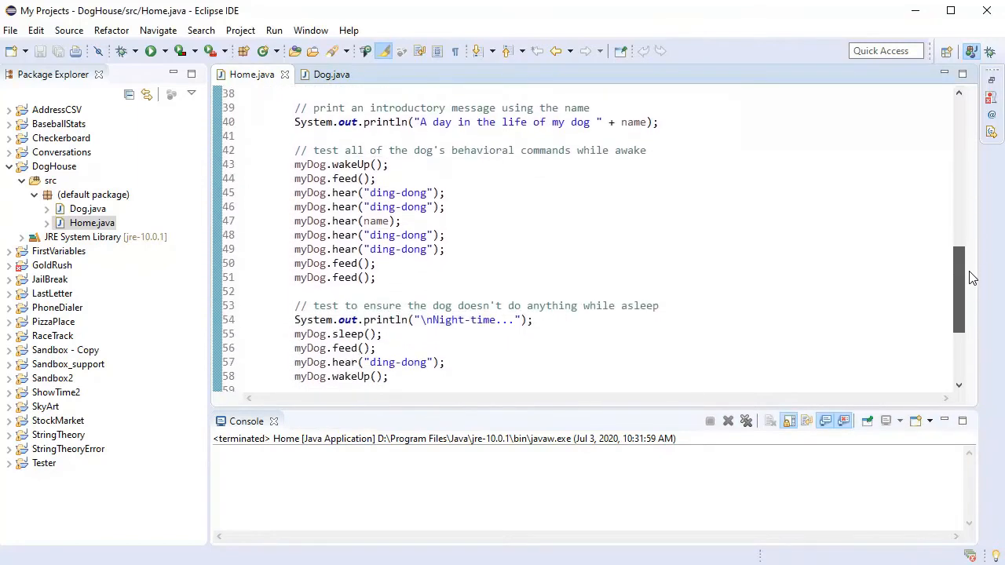
scroll(down, 3)
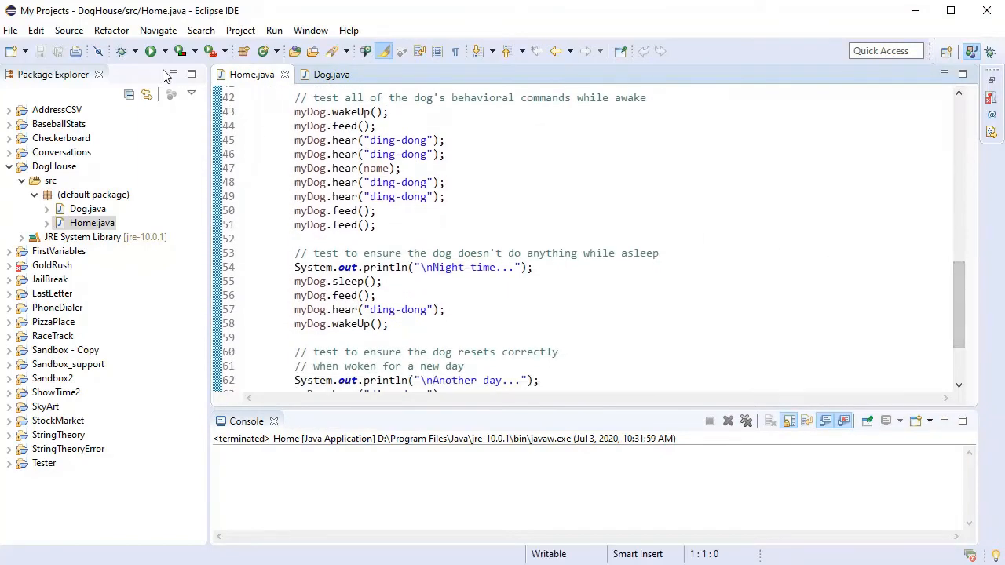
click(149, 50)
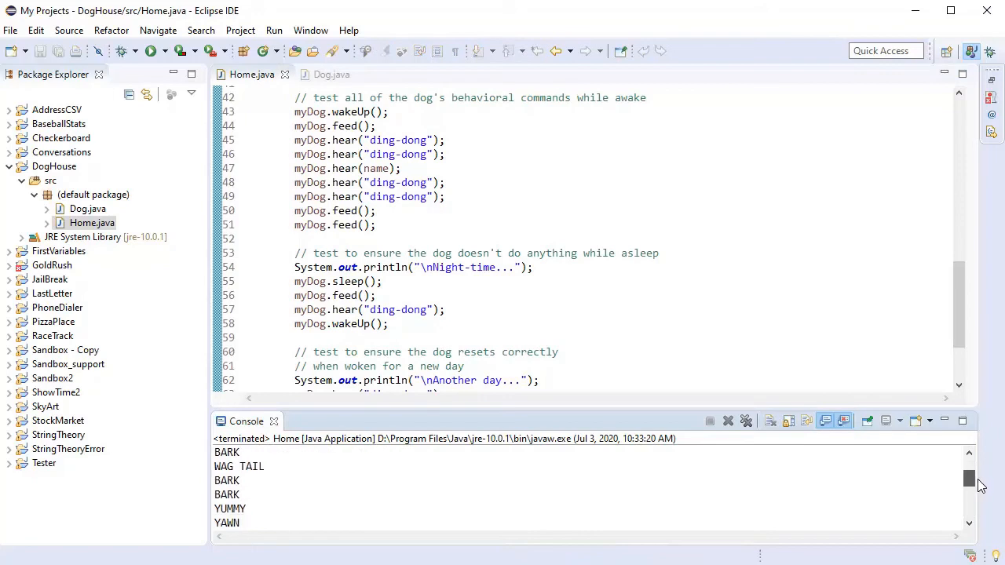
scroll(down, 3)
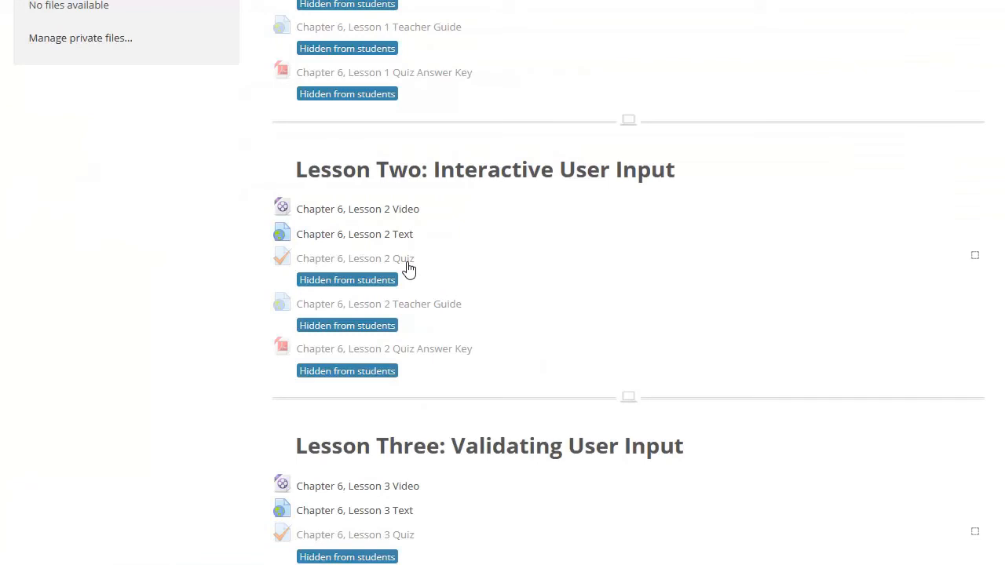
Scroll Chapter 6 down to Lesson Three and the Conversation Piece activity.
scroll(down, 3)
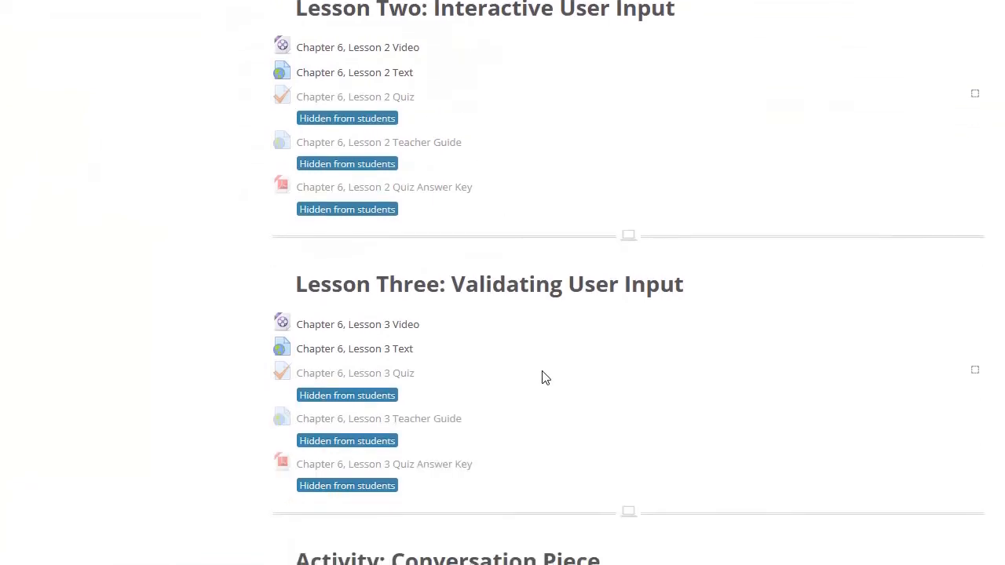
scroll(down, 3)
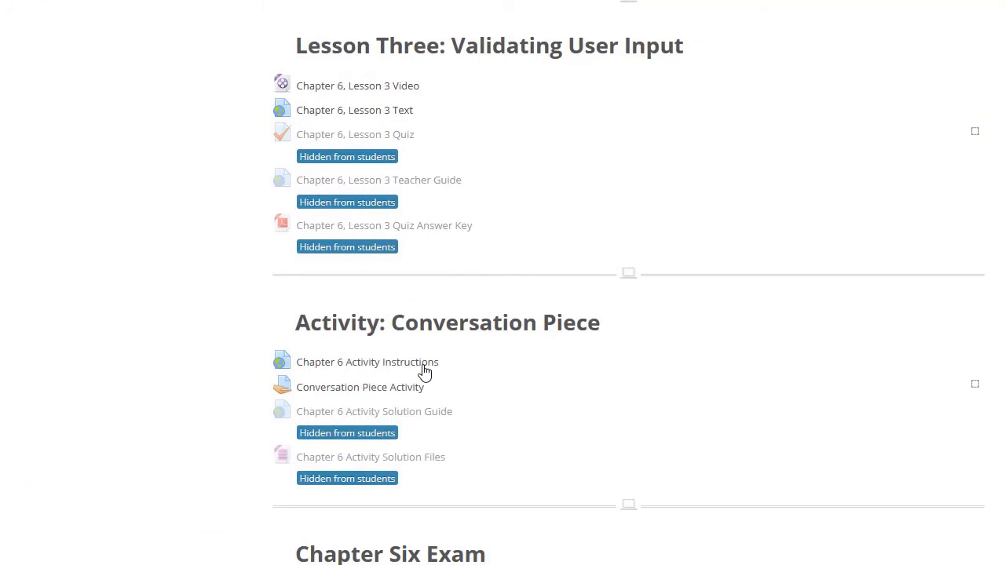
mouse_move(416, 396)
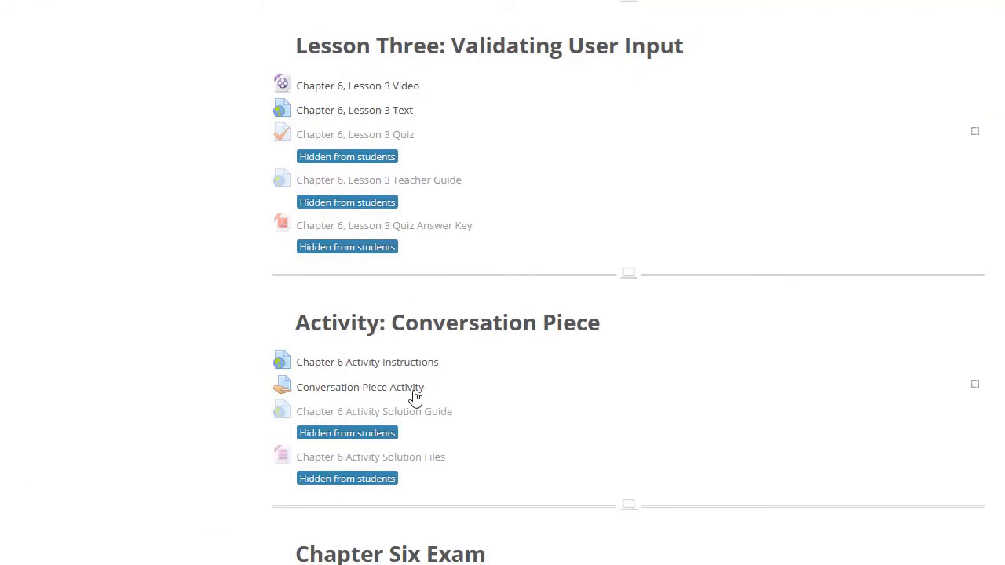
mouse_move(508, 202)
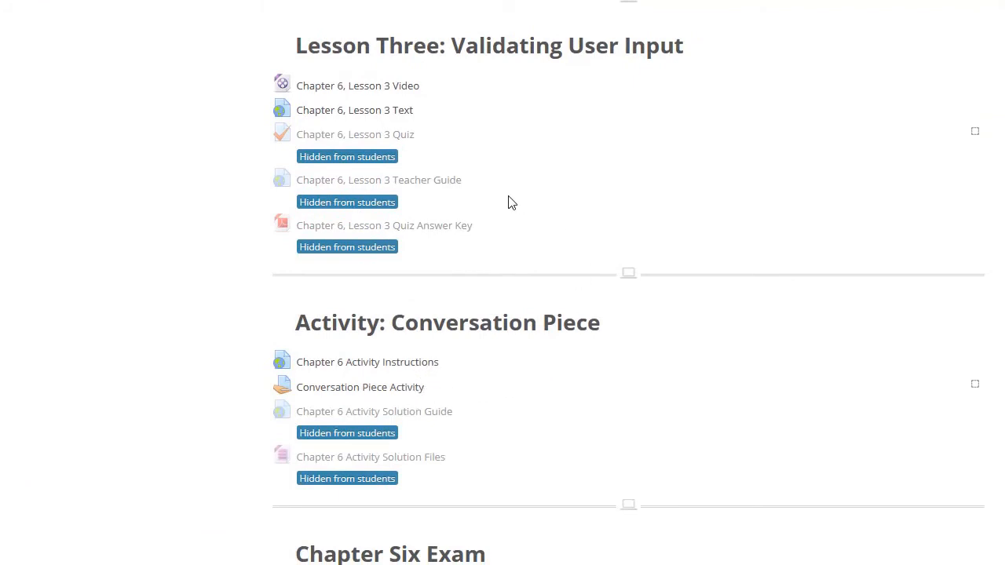
mouse_move(465, 234)
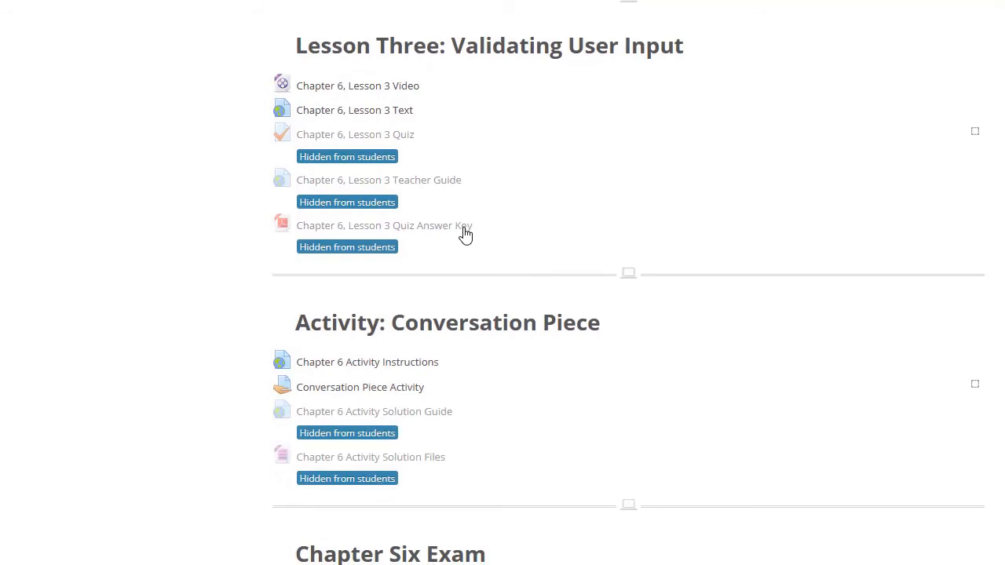
mouse_move(442, 415)
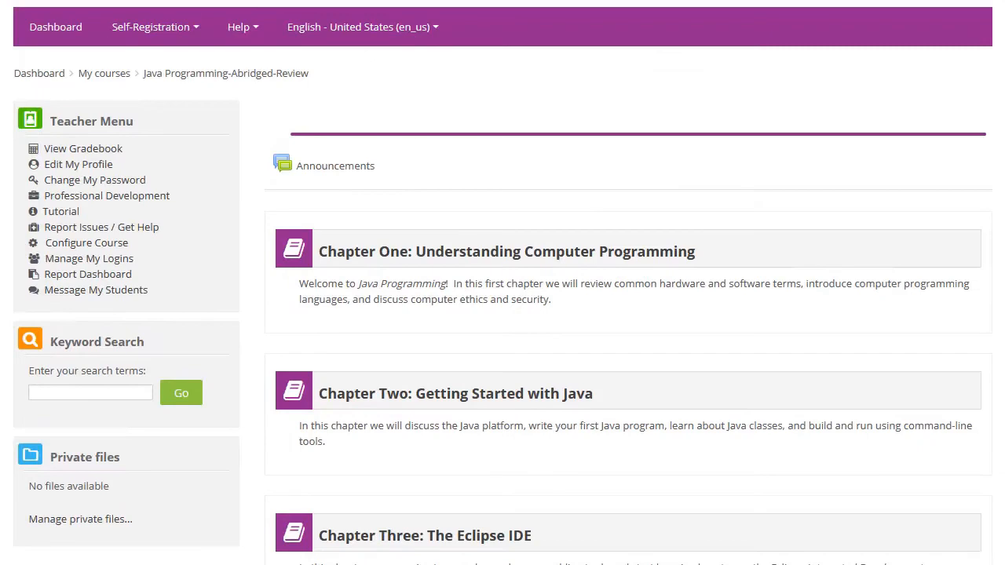
Scroll through all course chapters down to the supplemental chapters.
scroll(down, 3)
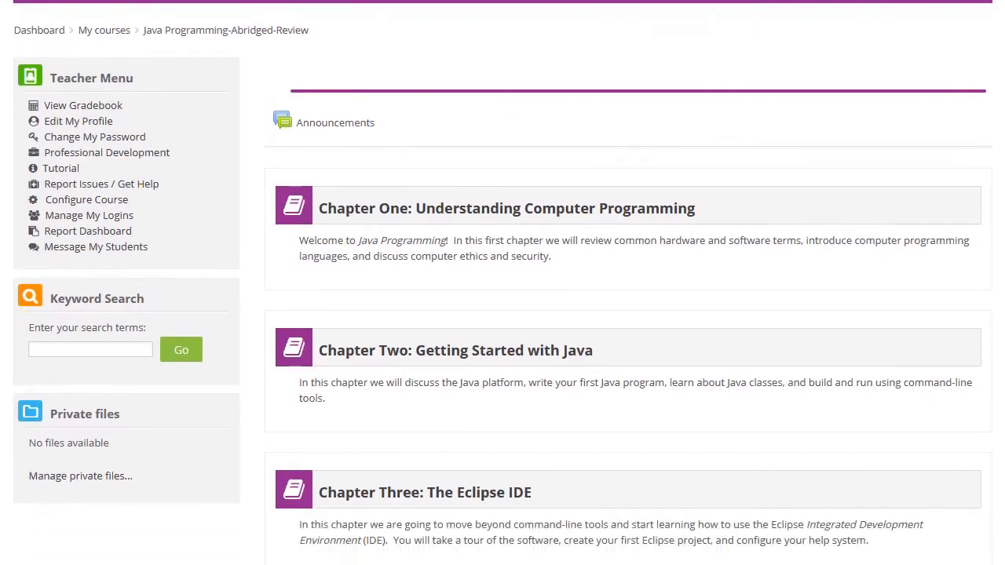
scroll(down, 3)
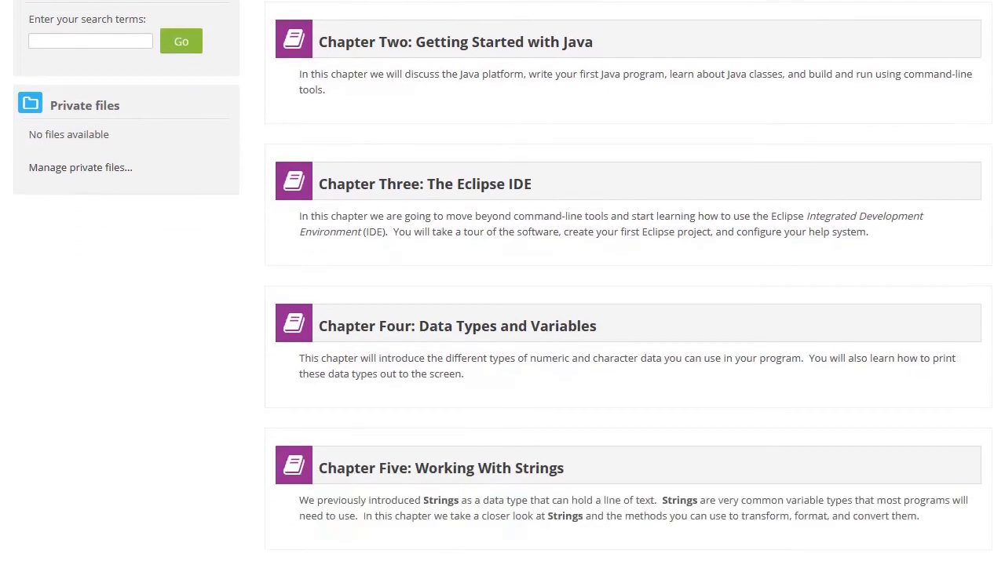
scroll(down, 3)
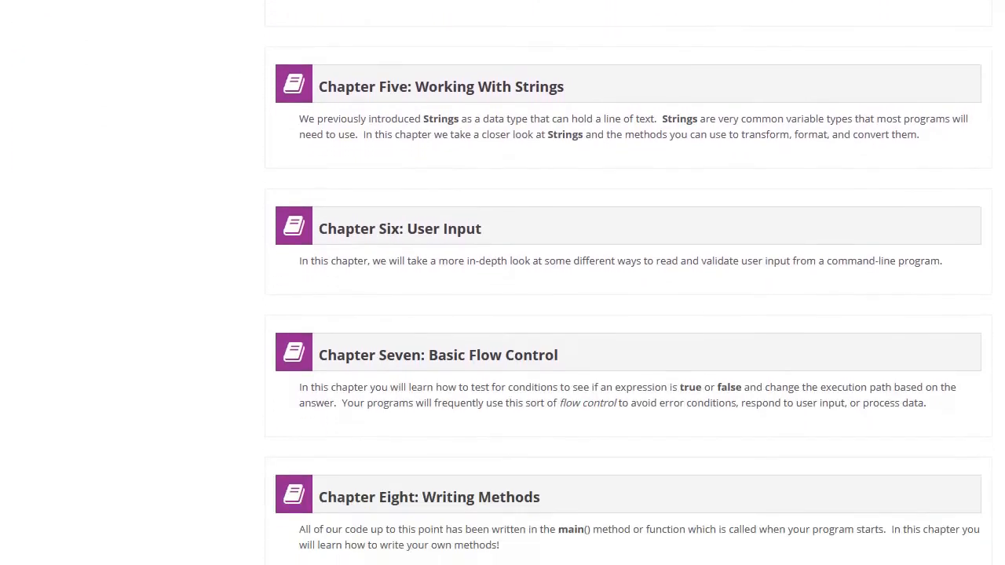
scroll(down, 3)
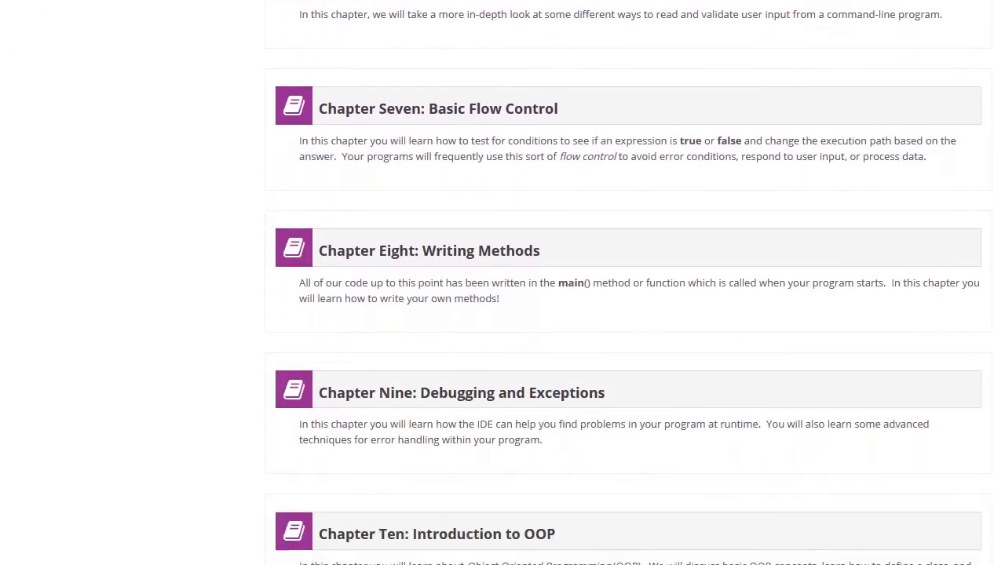
scroll(down, 3)
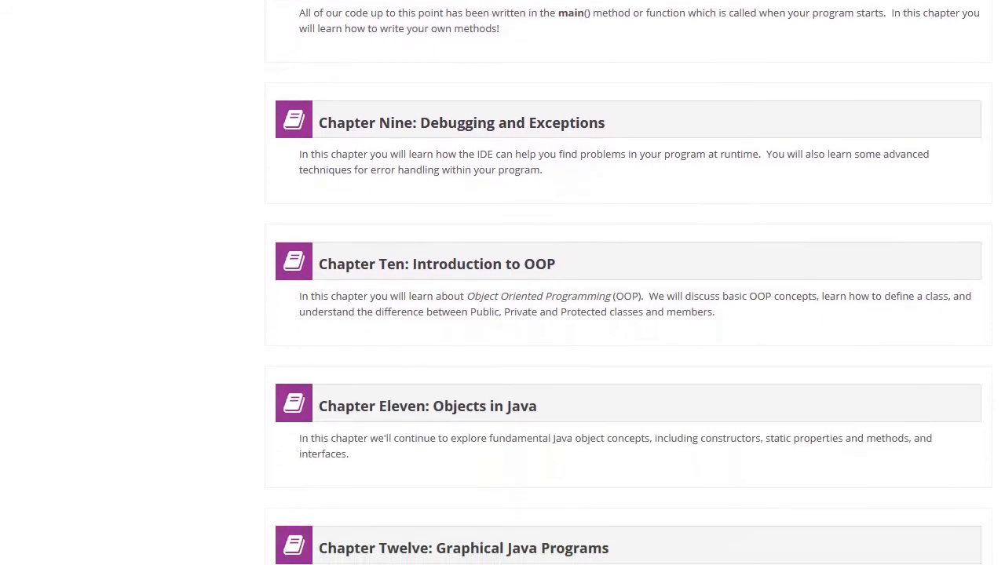
scroll(down, 3)
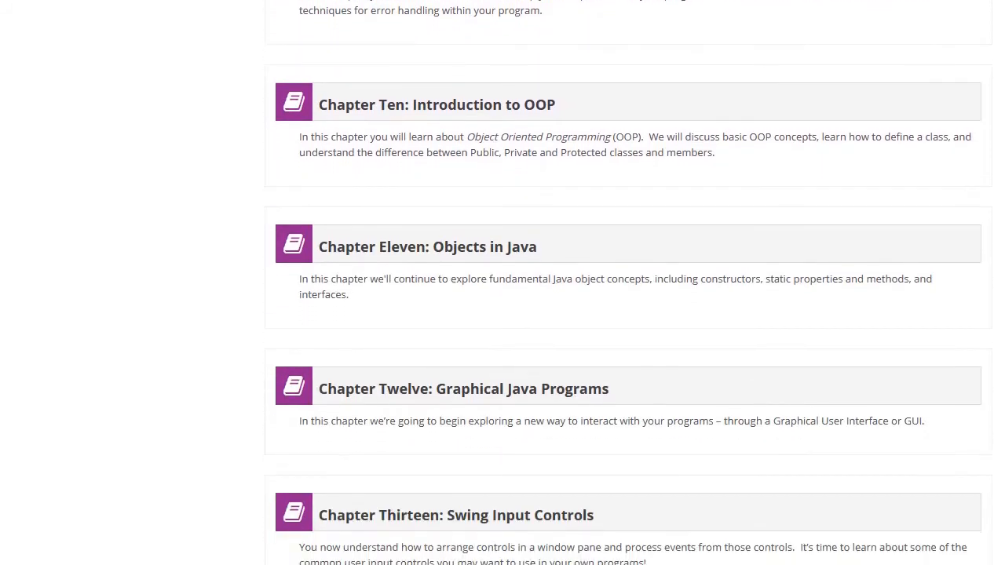
scroll(down, 3)
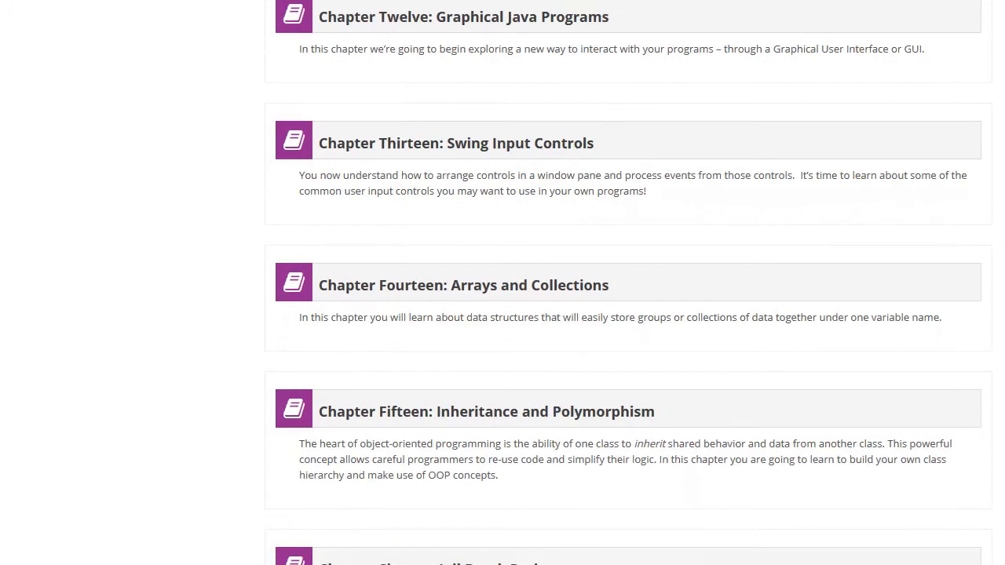
scroll(down, 3)
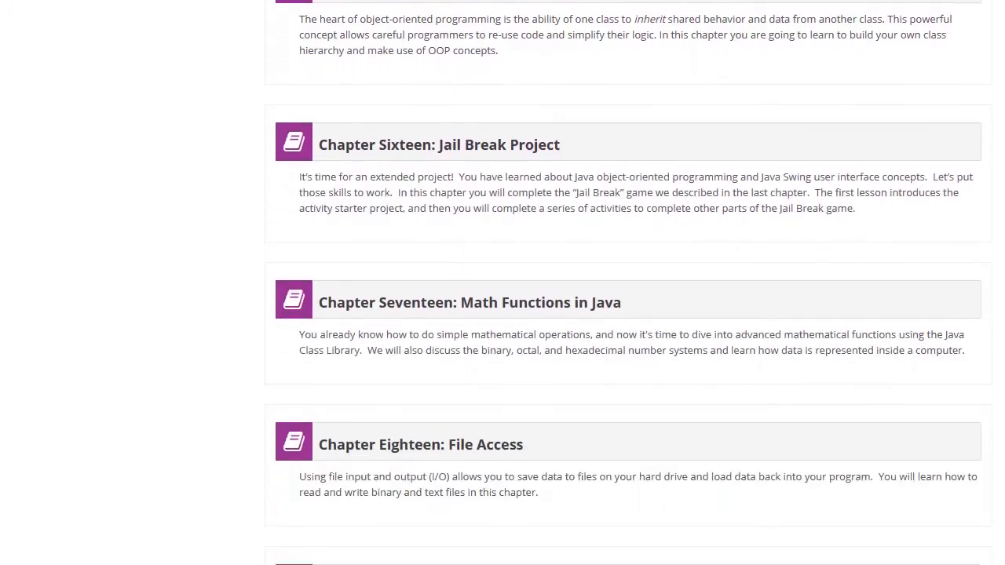
scroll(down, 3)
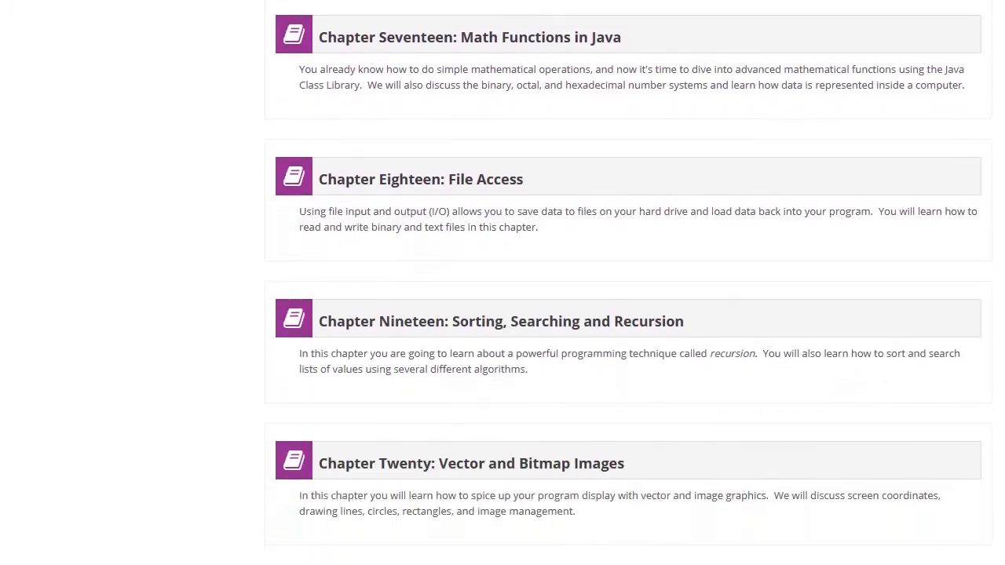
scroll(down, 3)
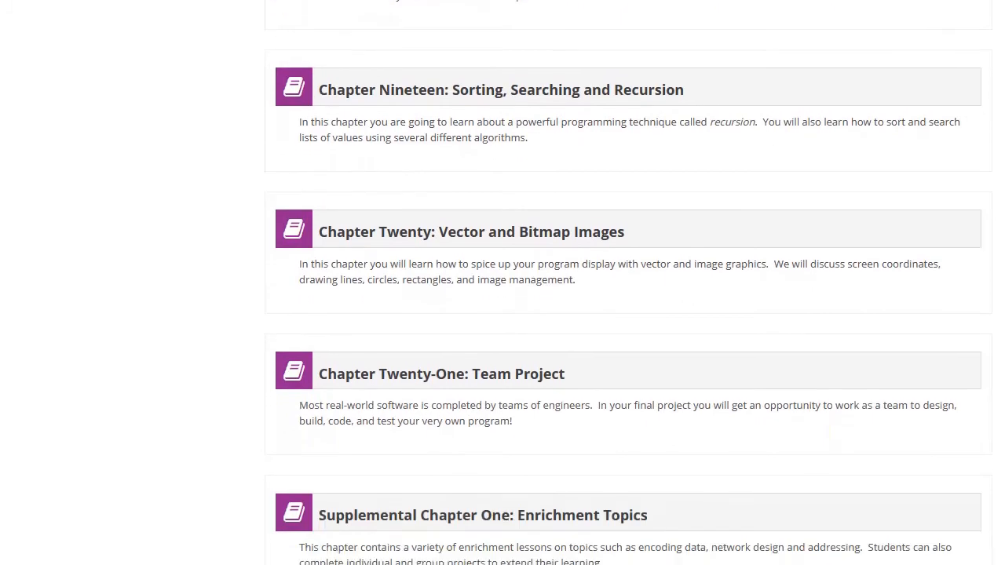
scroll(down, 3)
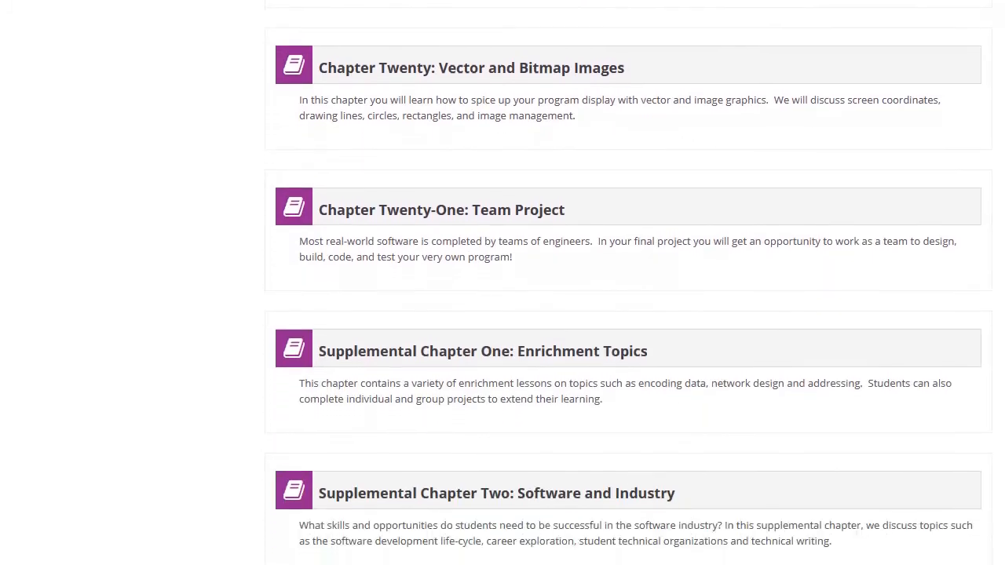
scroll(down, 3)
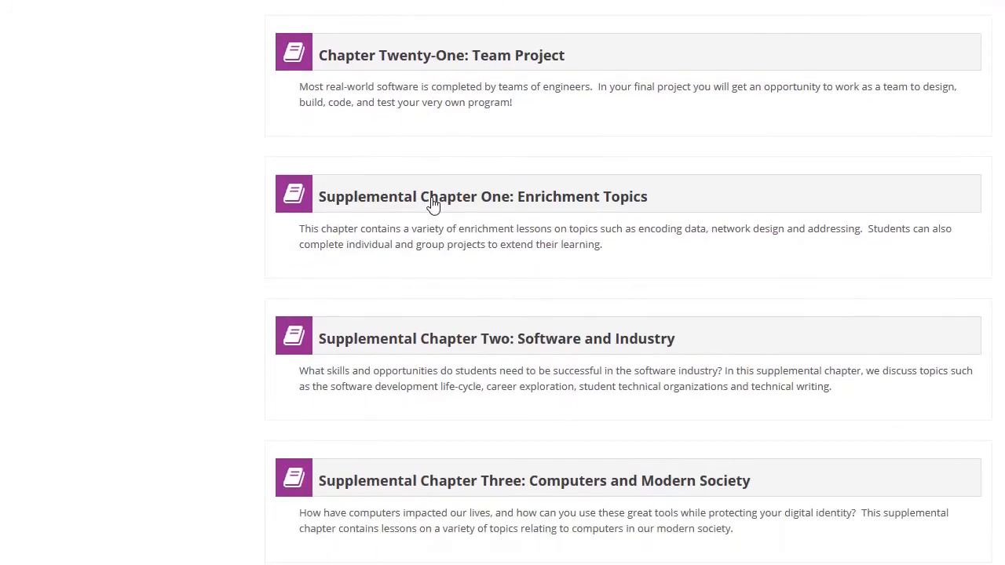
mouse_move(367, 522)
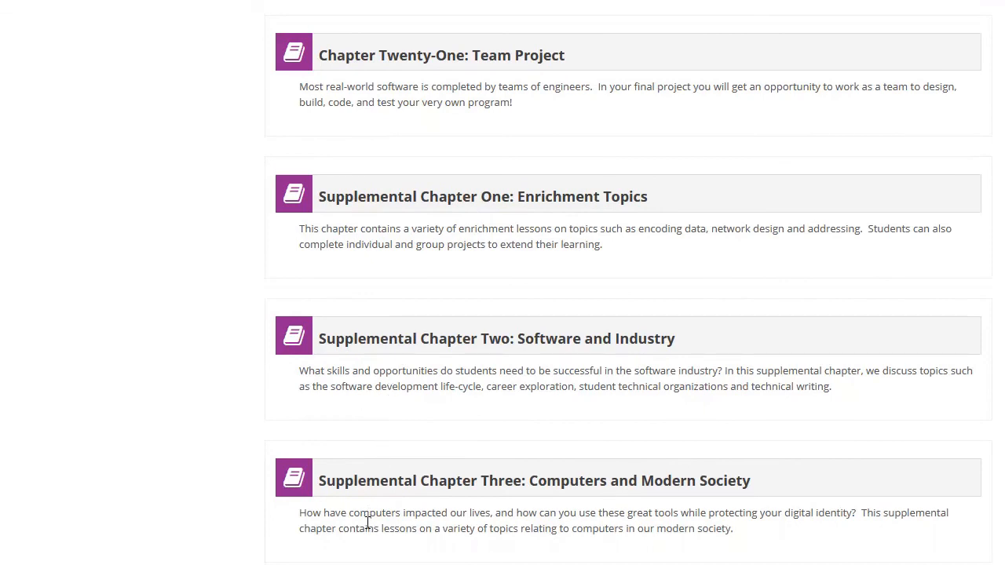
mouse_move(267, 552)
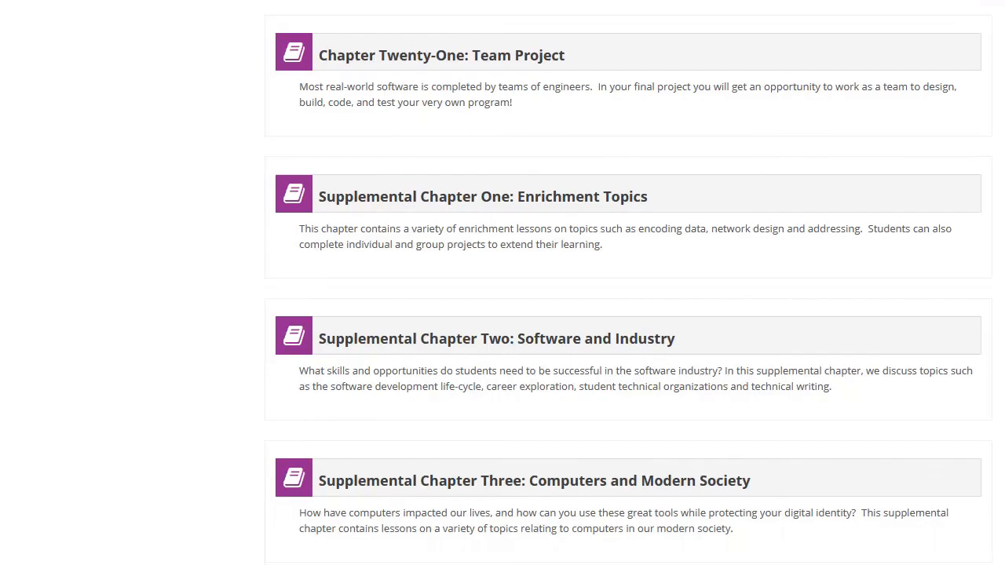
Open the Java Programming (Abridged) Course Syllabus and Planner PDF and view its chapter schedule.
click(108, 165)
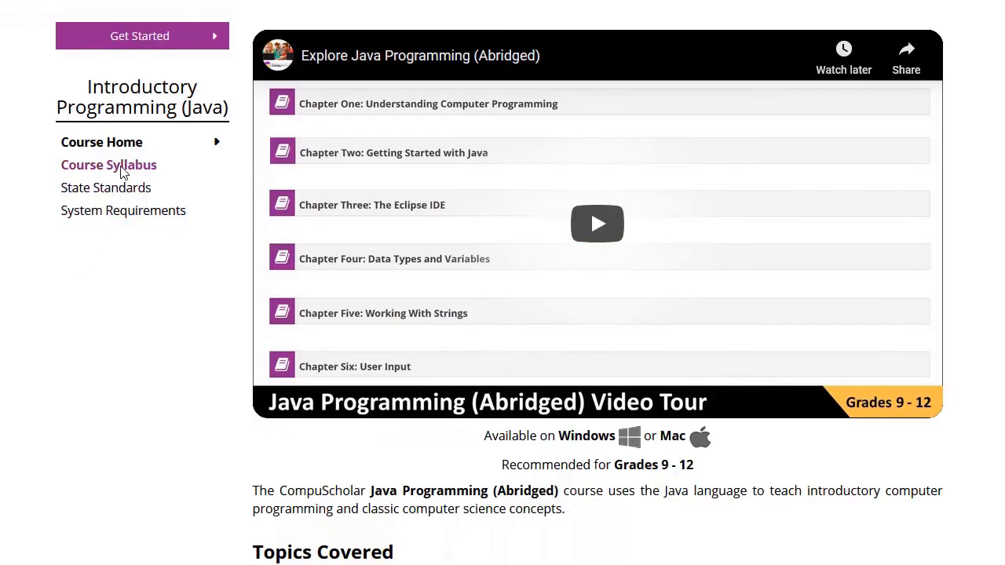
click(108, 164)
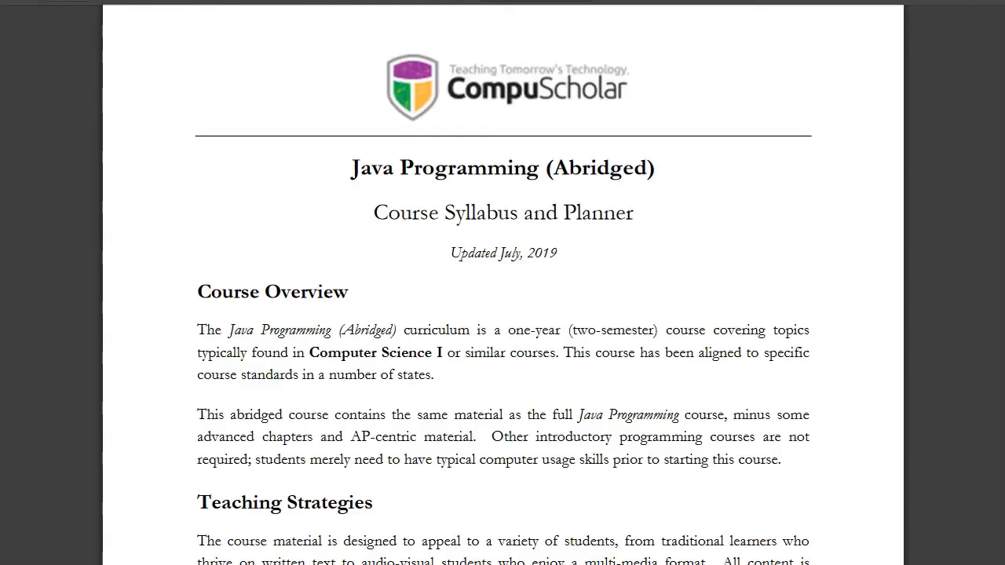
scroll(down, 3)
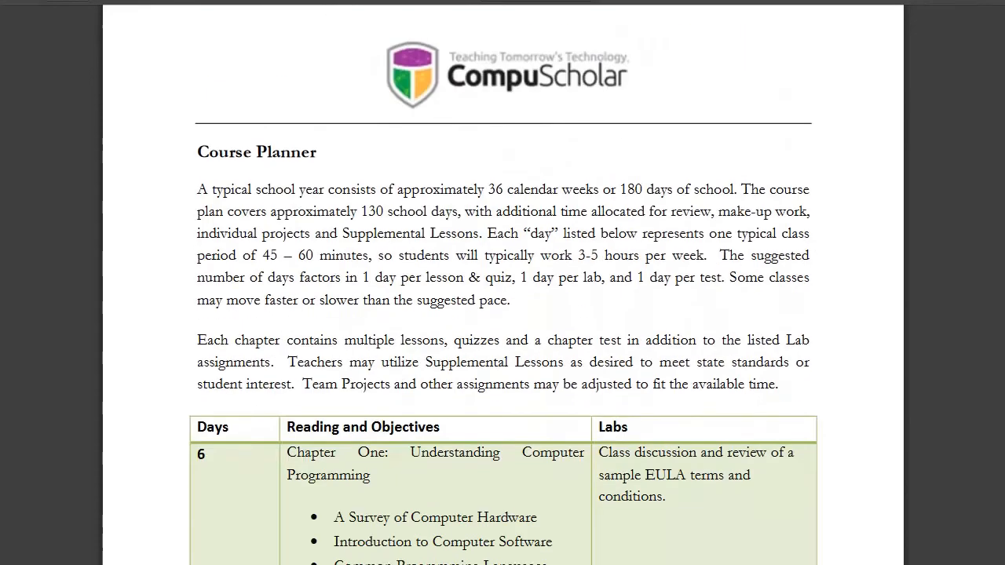